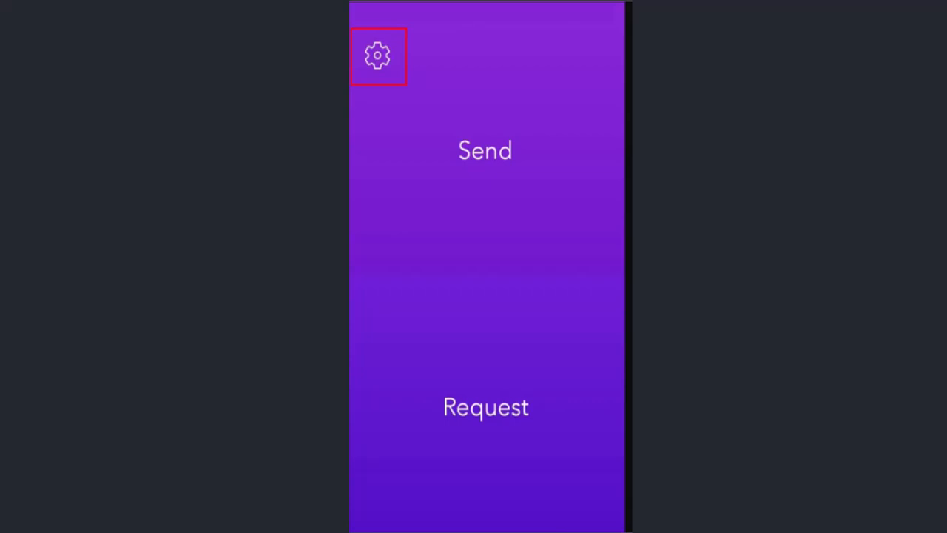
- Reach the Account settings from Circle Pay's gear-icon Settings menu
click(379, 55)
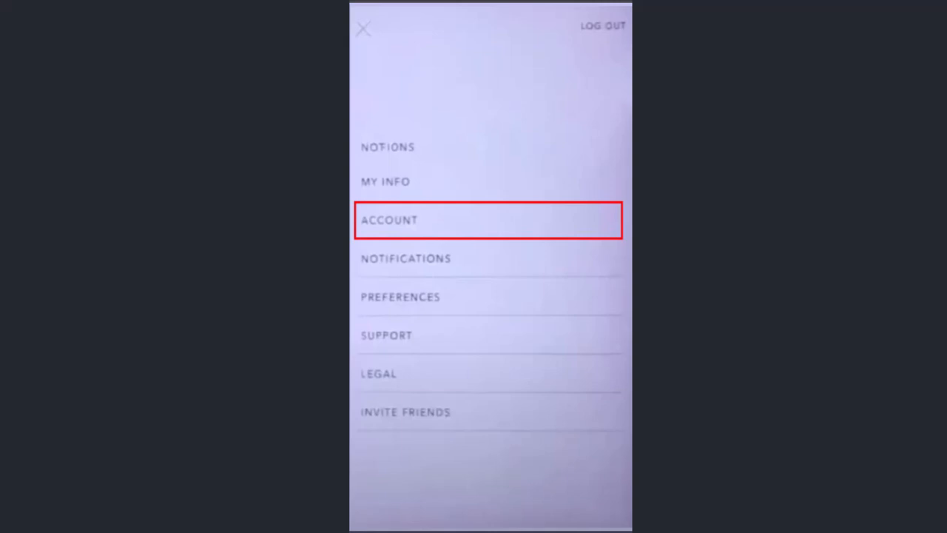
click(488, 219)
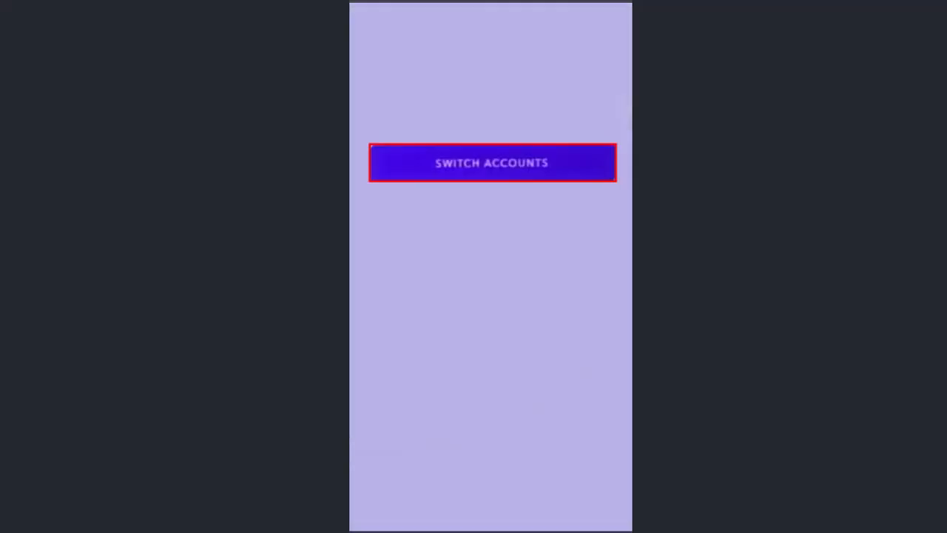
- Switch accounts, landing on the empty Add Debit Card form
click(491, 163)
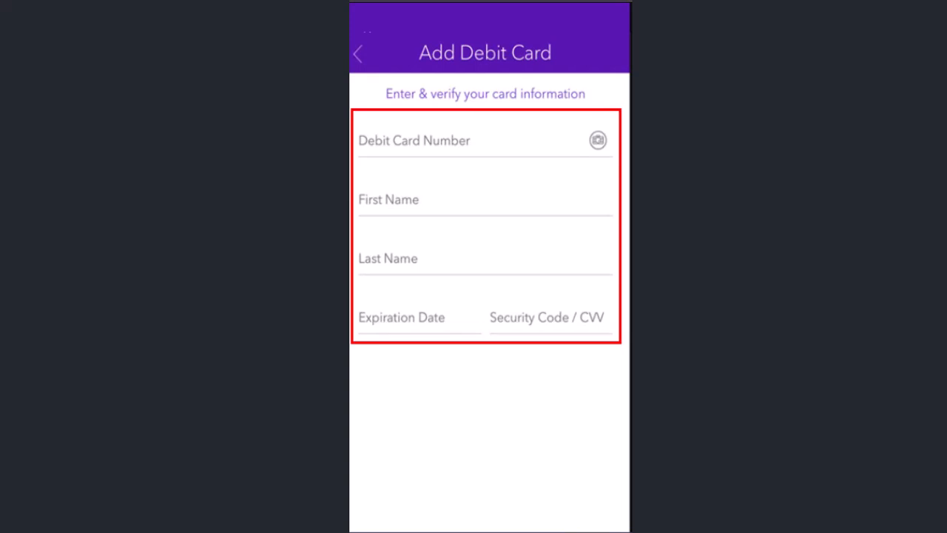